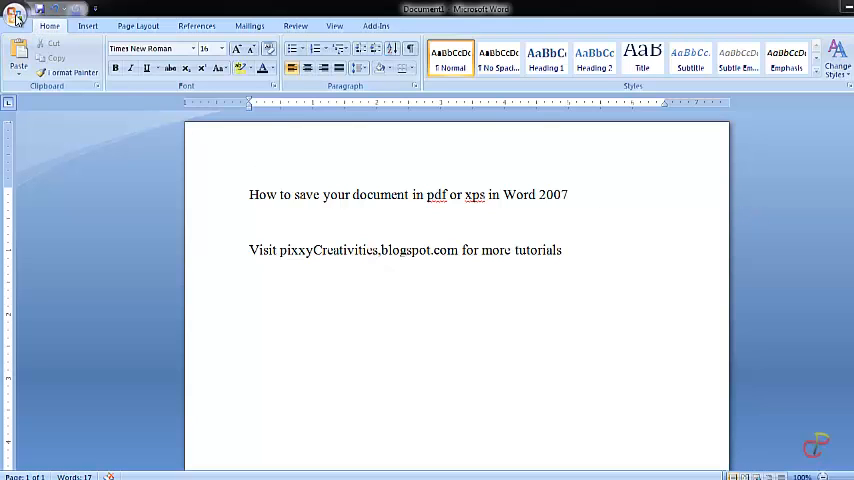
Check the Save As file types for a PDF option, find none, and cancel saving.
click(14, 16)
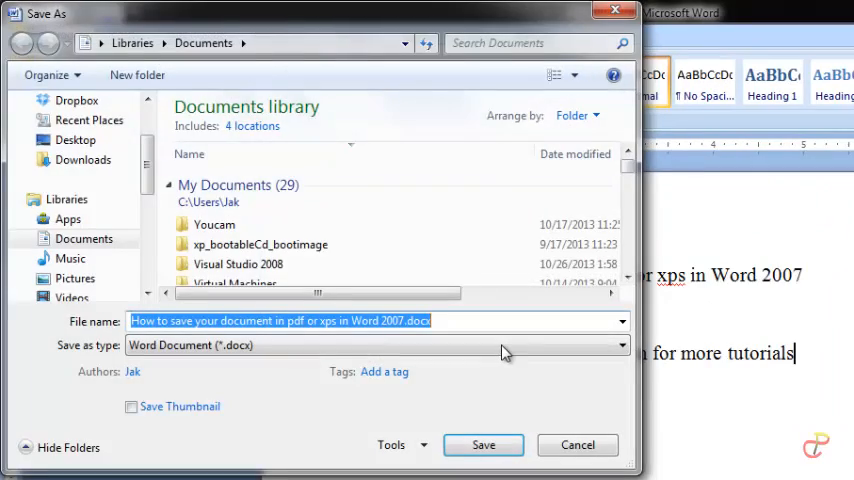
click(620, 344)
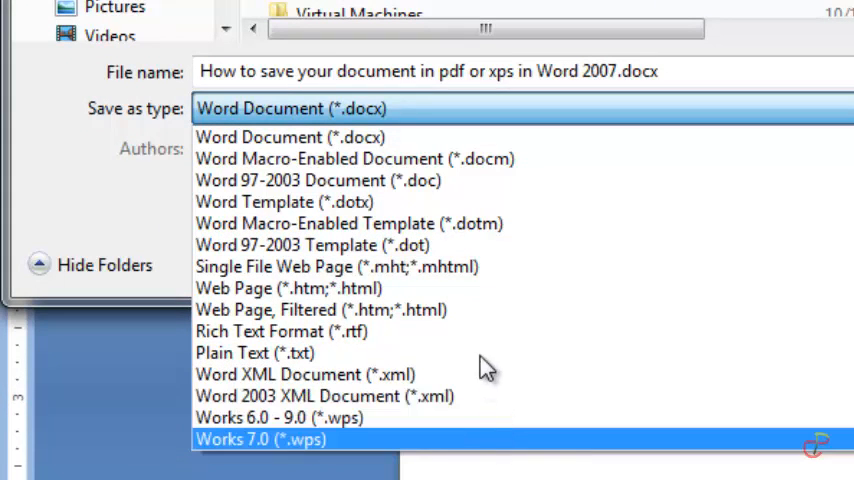
mouse_move(480, 244)
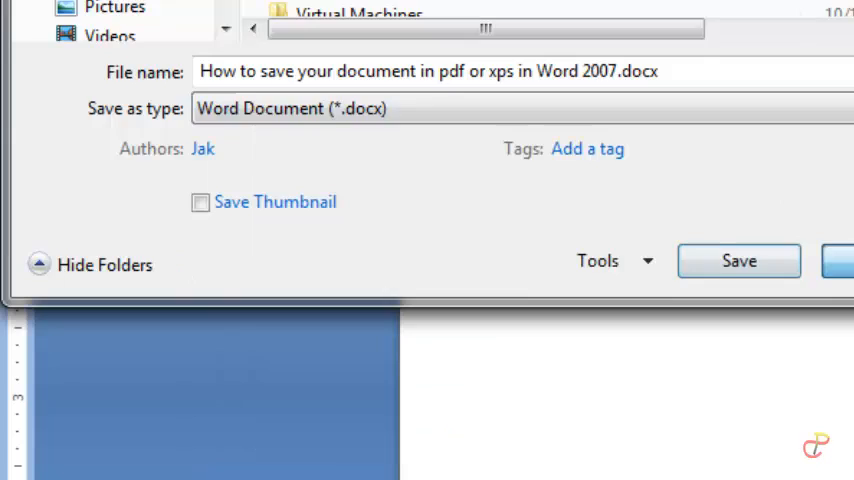
click(740, 260)
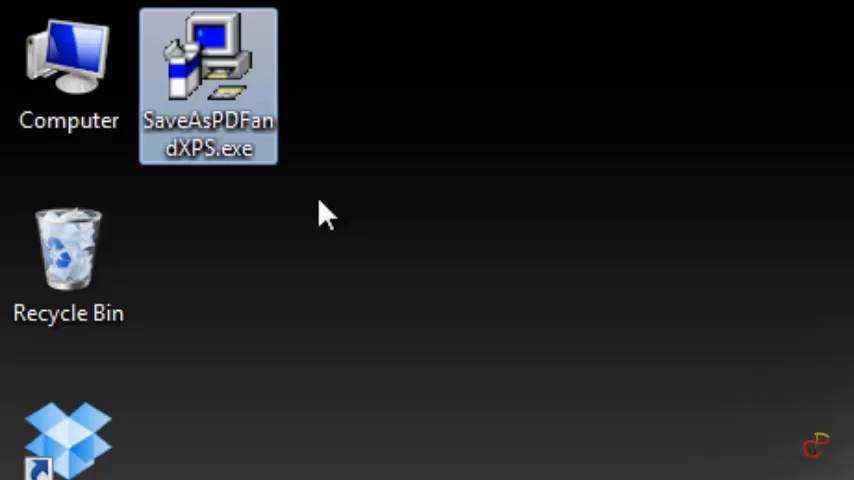
Launch the SaveAsPDFandXPS.exe installer from the desktop.
double_click(204, 56)
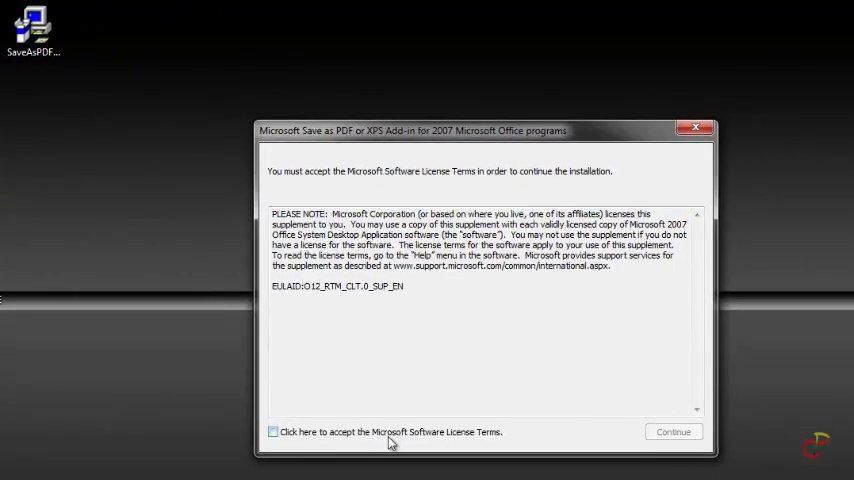
Accept the license terms and install the Save as PDF or XPS add-in.
click(276, 432)
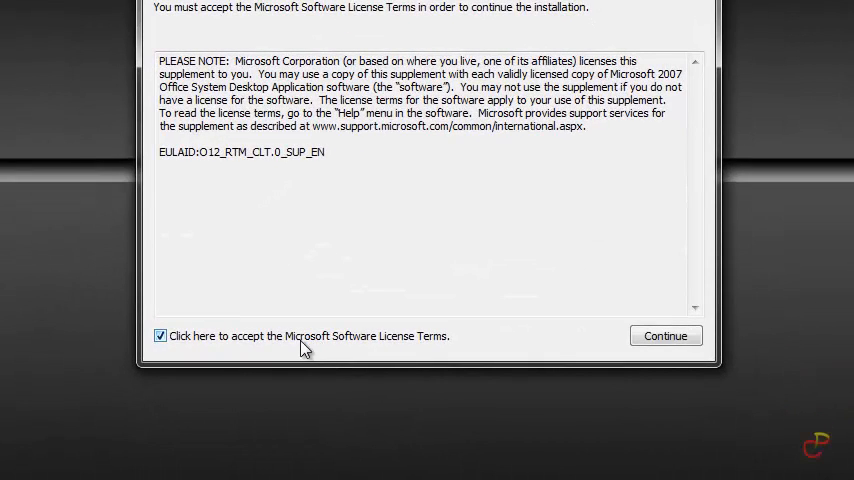
click(664, 336)
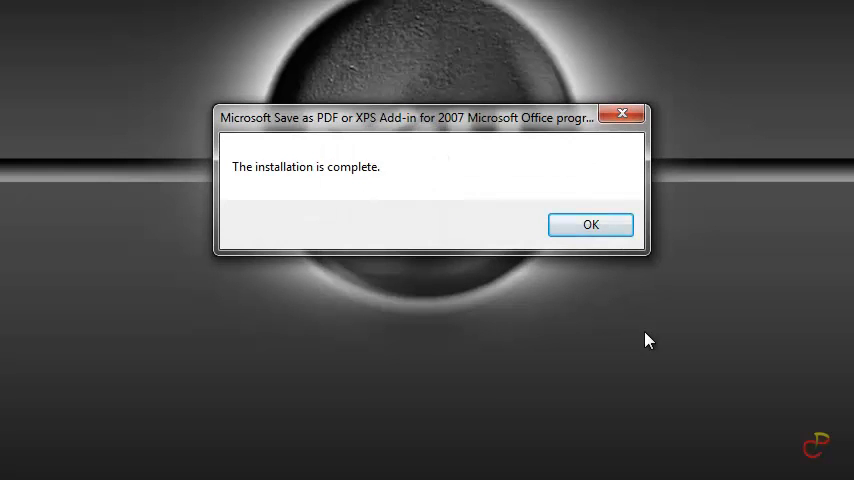
mouse_move(502, 218)
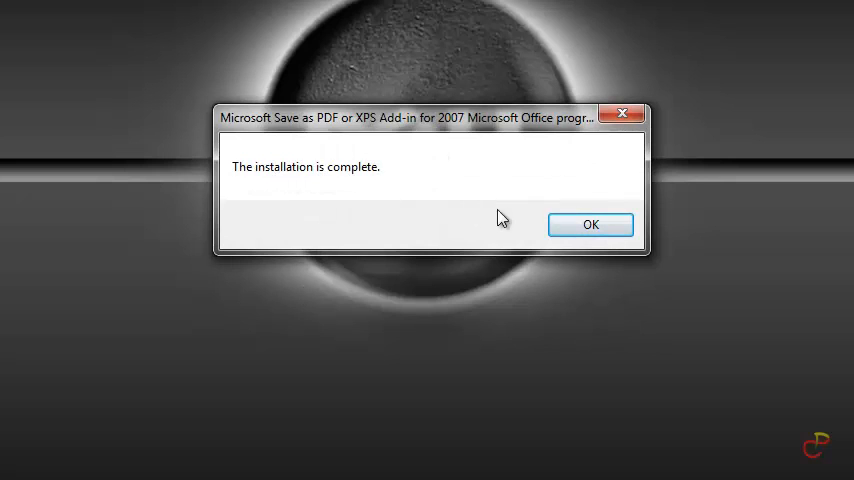
Dismiss the install message and save the tutorial document as a PDF (*.pdf) file.
click(590, 224)
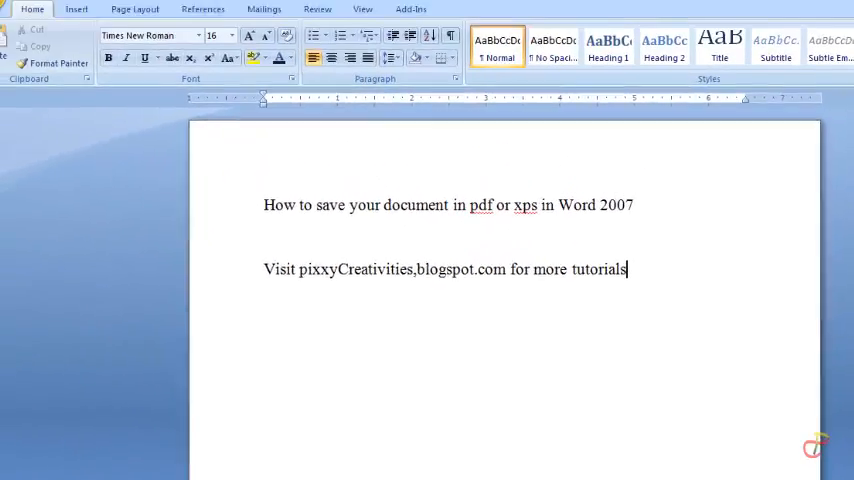
click(22, 22)
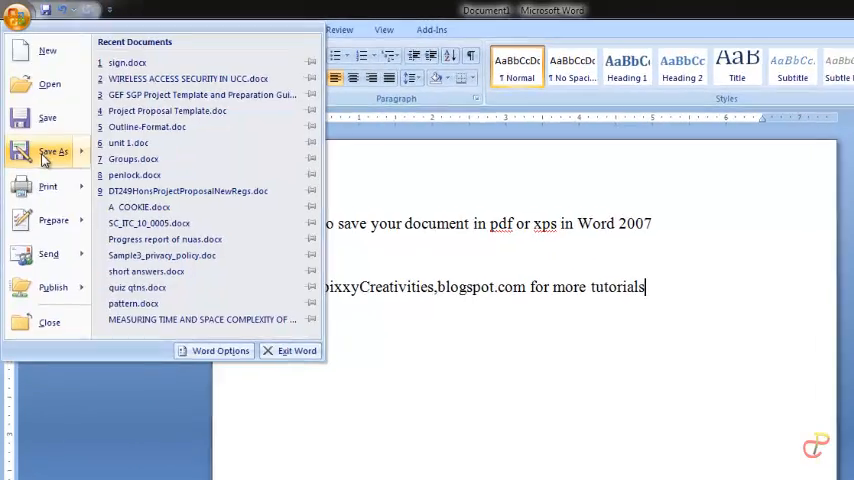
click(50, 152)
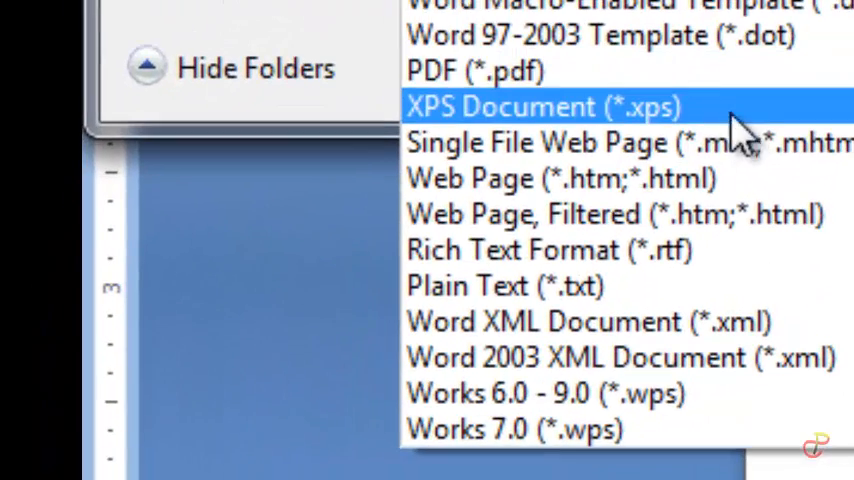
click(482, 70)
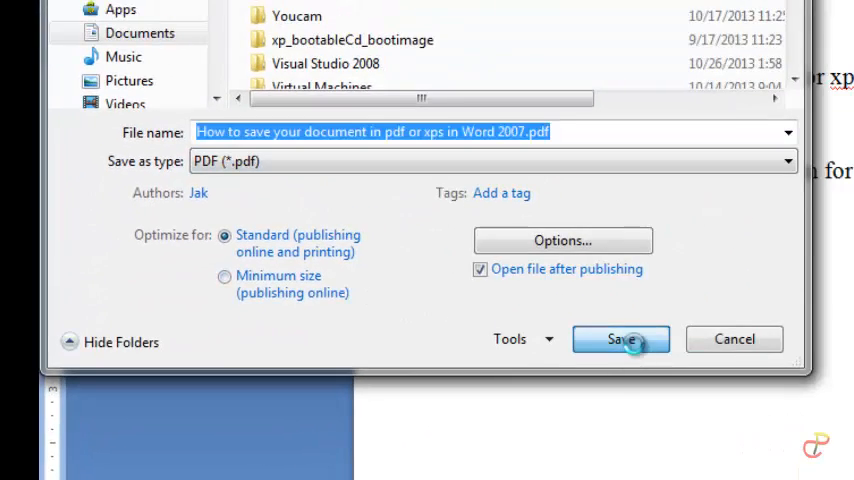
click(620, 340)
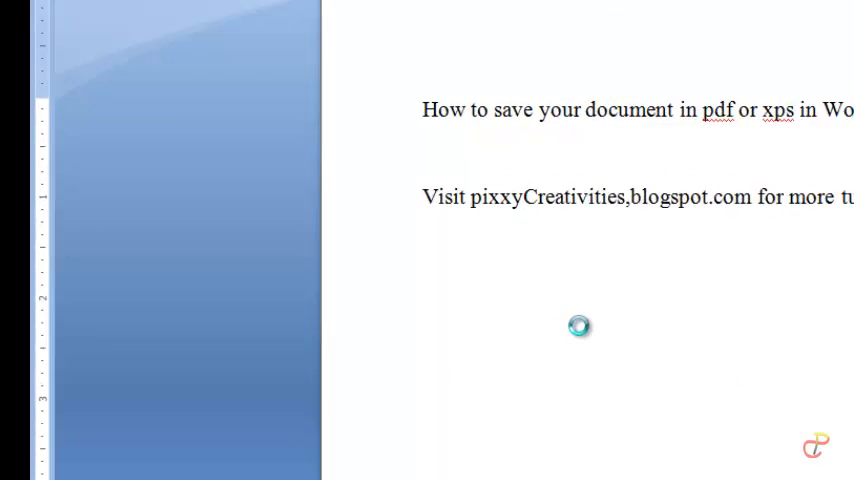